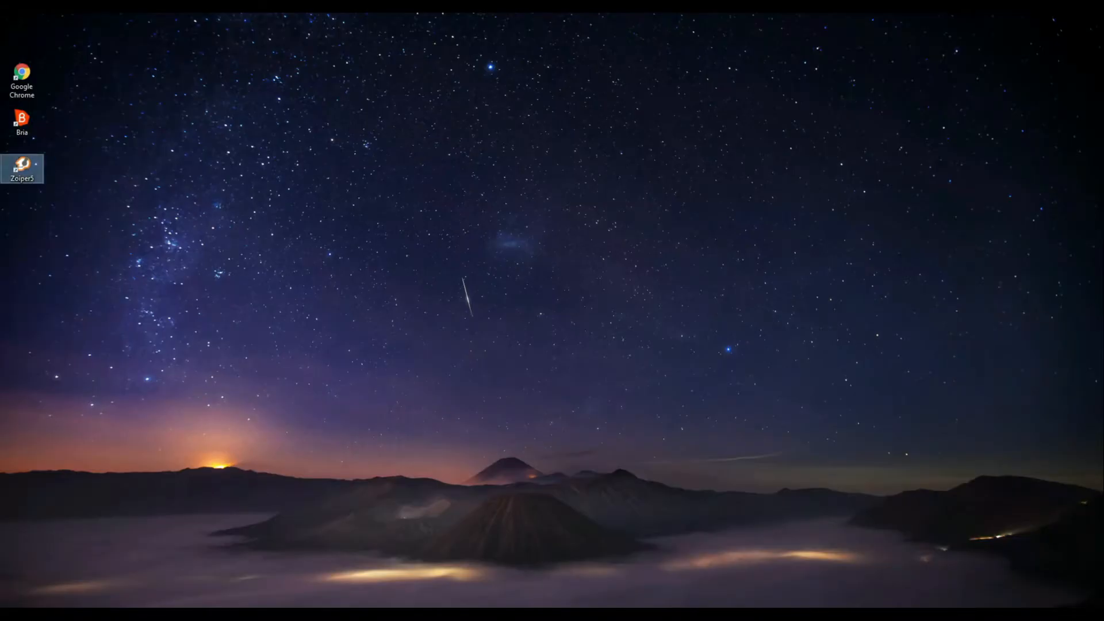
# Launch Zoiper5 and continue as a free Community Edition user.
pyautogui.doubleClick(22, 164)
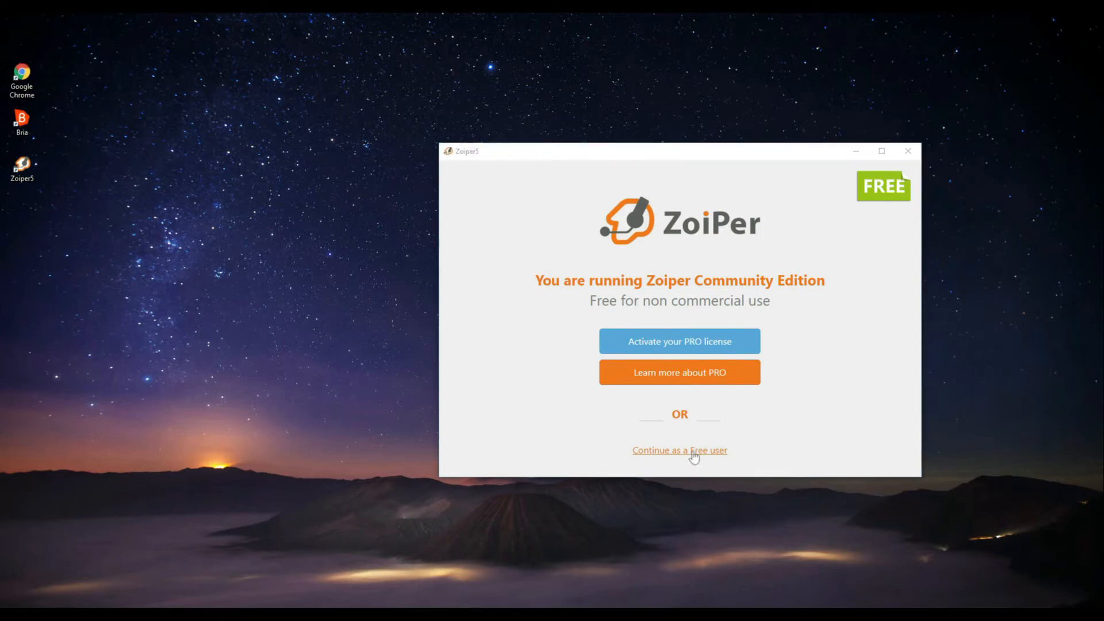
pyautogui.click(678, 450)
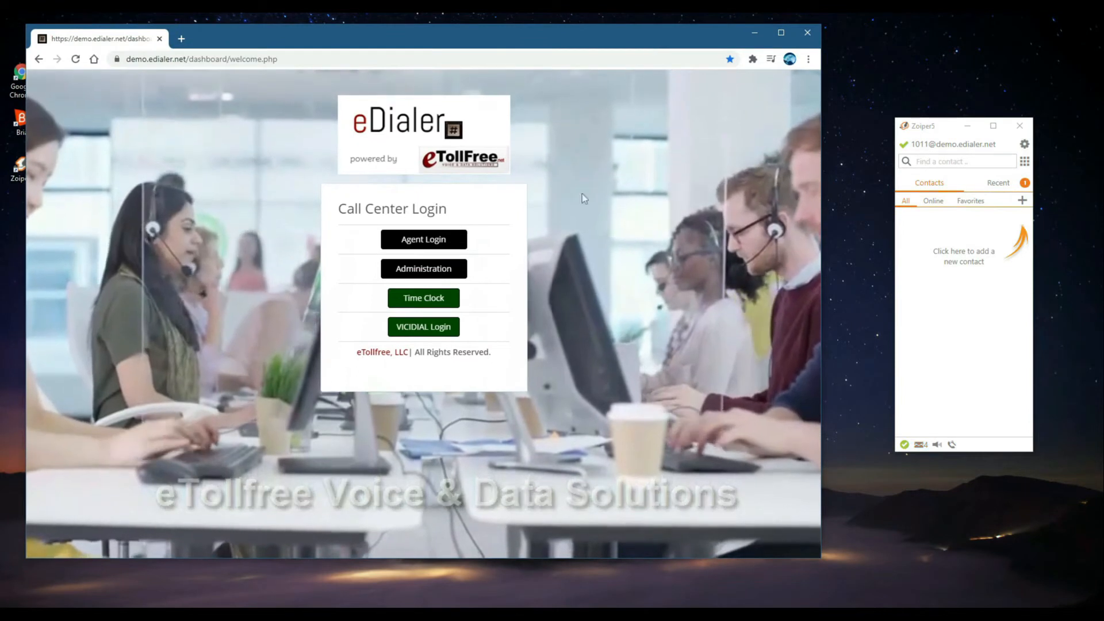
pyautogui.moveTo(423, 326)
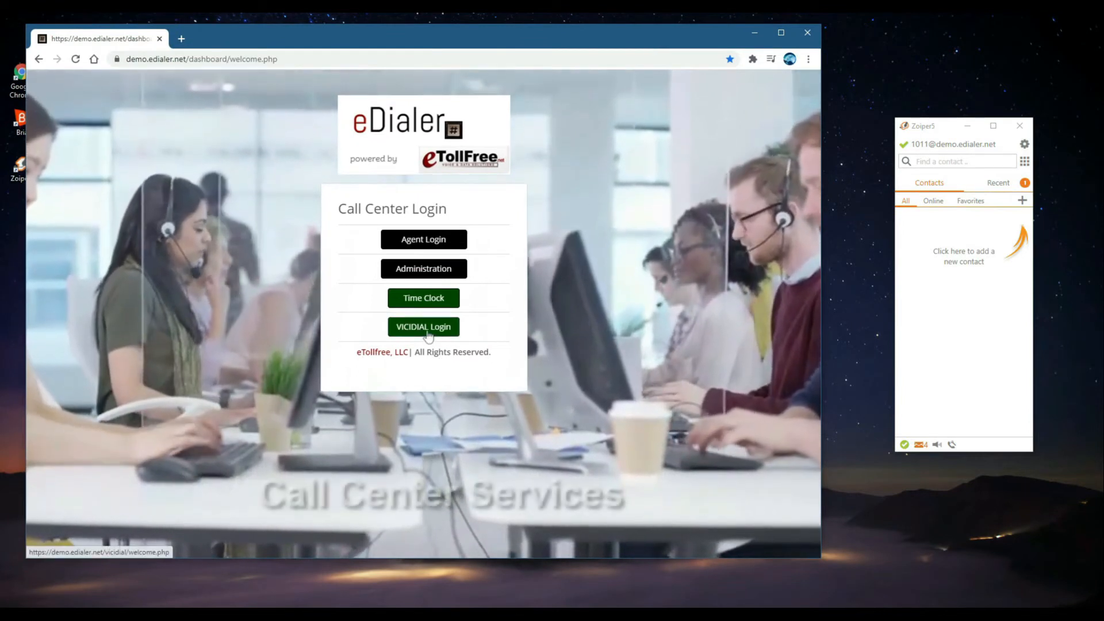
# Go from the eDialer dashboard to VICIdial's Agent Login page.
pyautogui.click(423, 327)
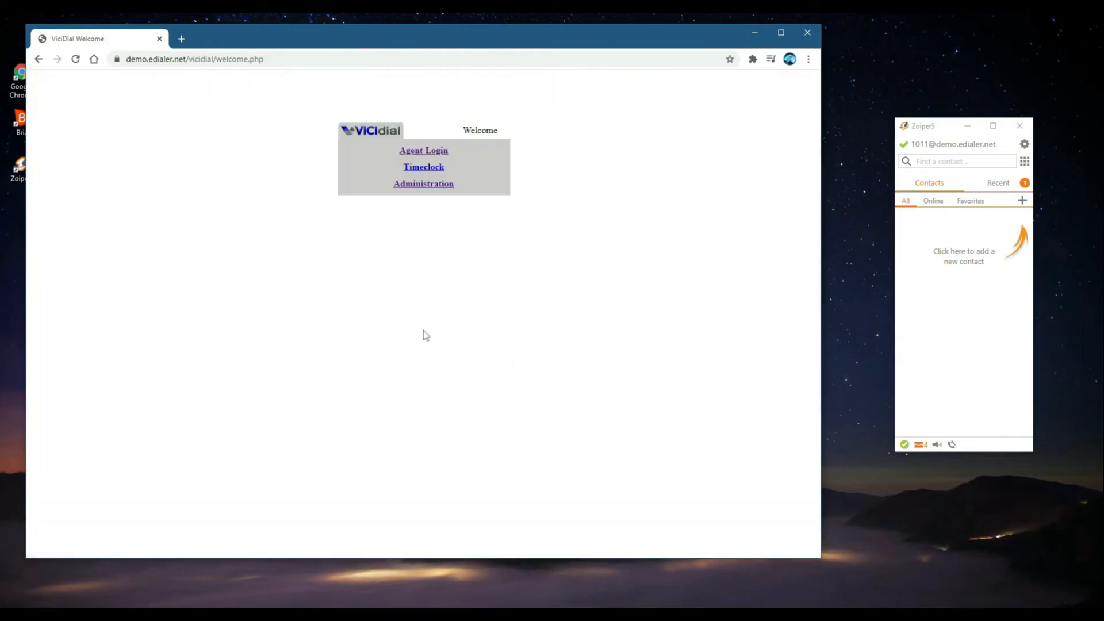
pyautogui.moveTo(423, 150)
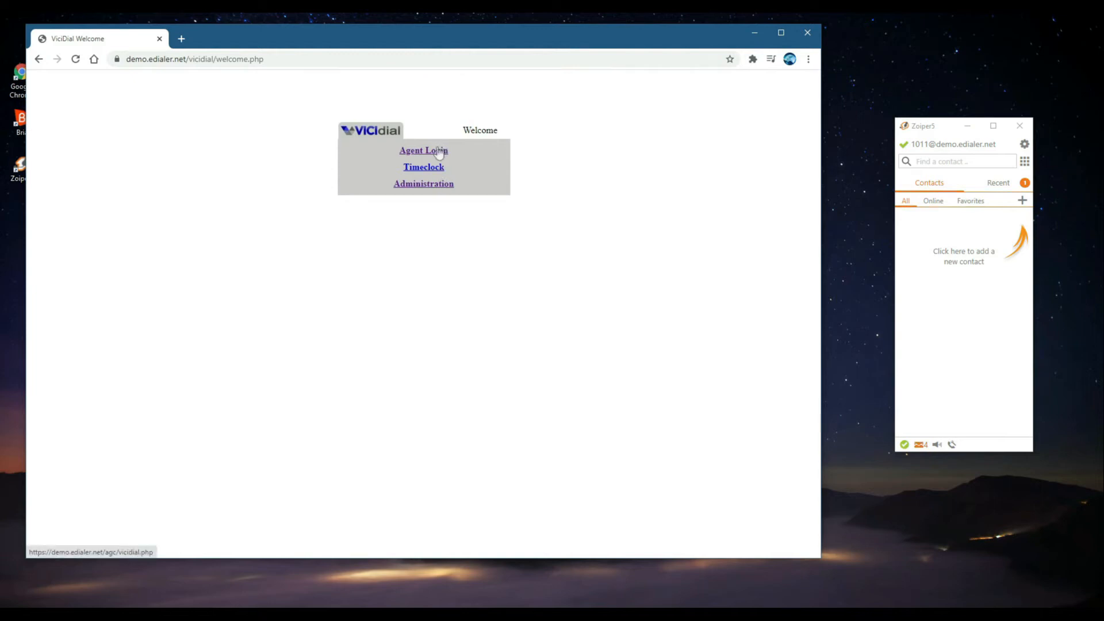
pyautogui.click(423, 150)
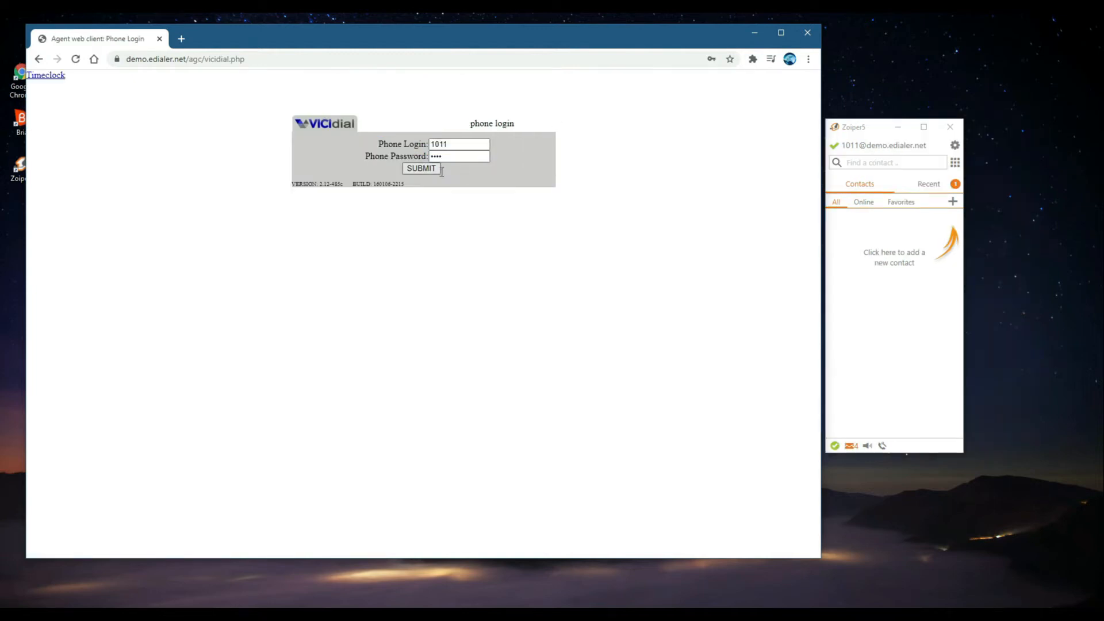
# Submit phone login 1011 and log into campaign '1000 - Main Inbound Outbound Calling'.
pyautogui.click(420, 168)
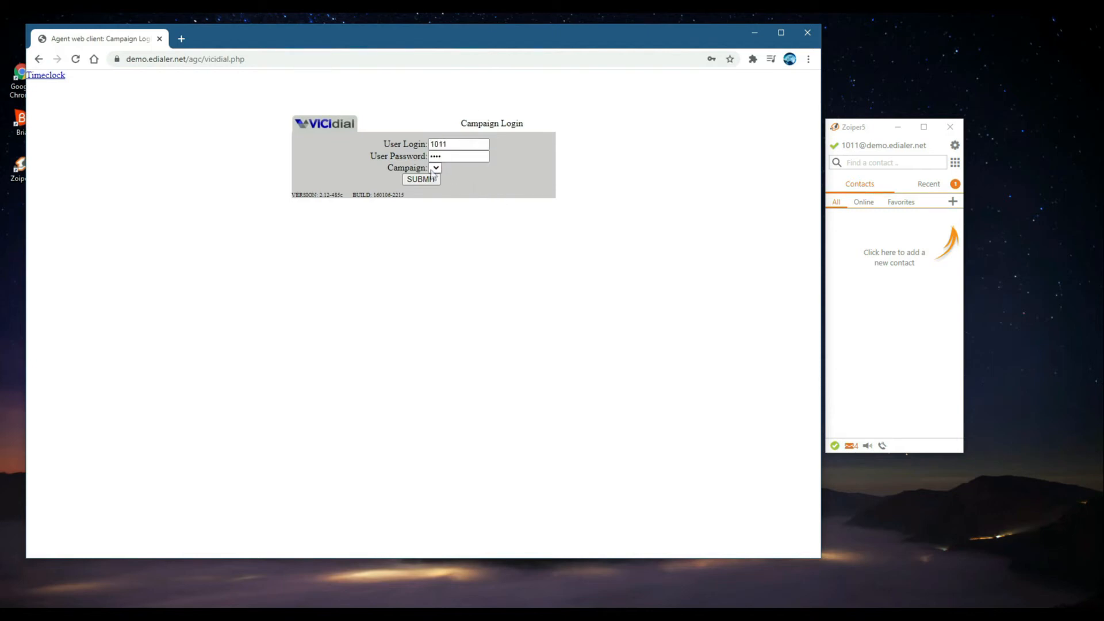
pyautogui.click(436, 168)
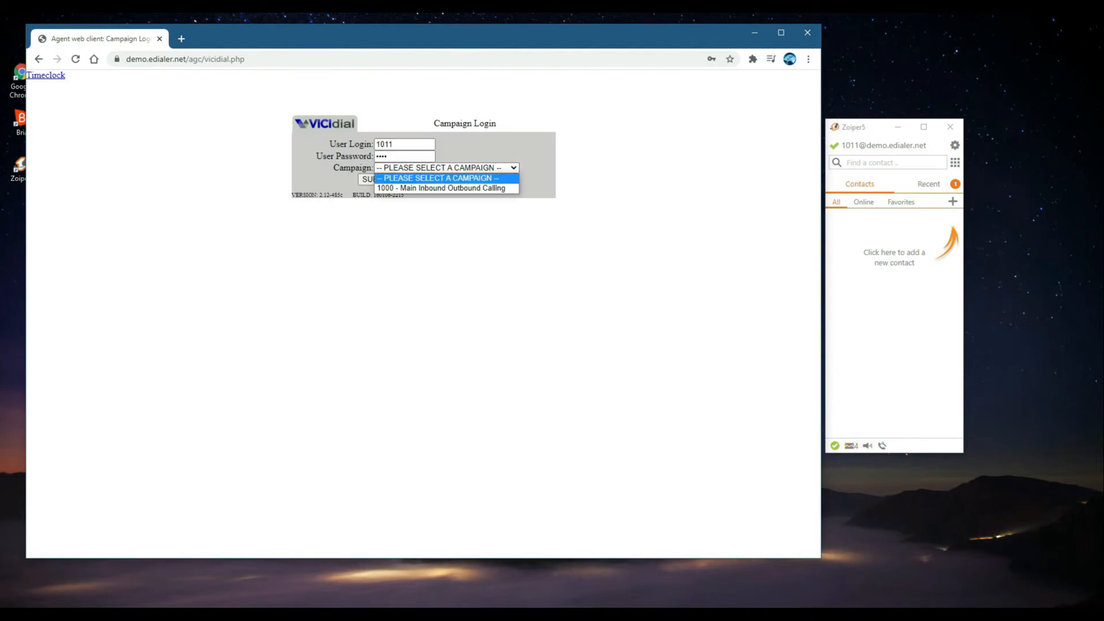
pyautogui.click(437, 177)
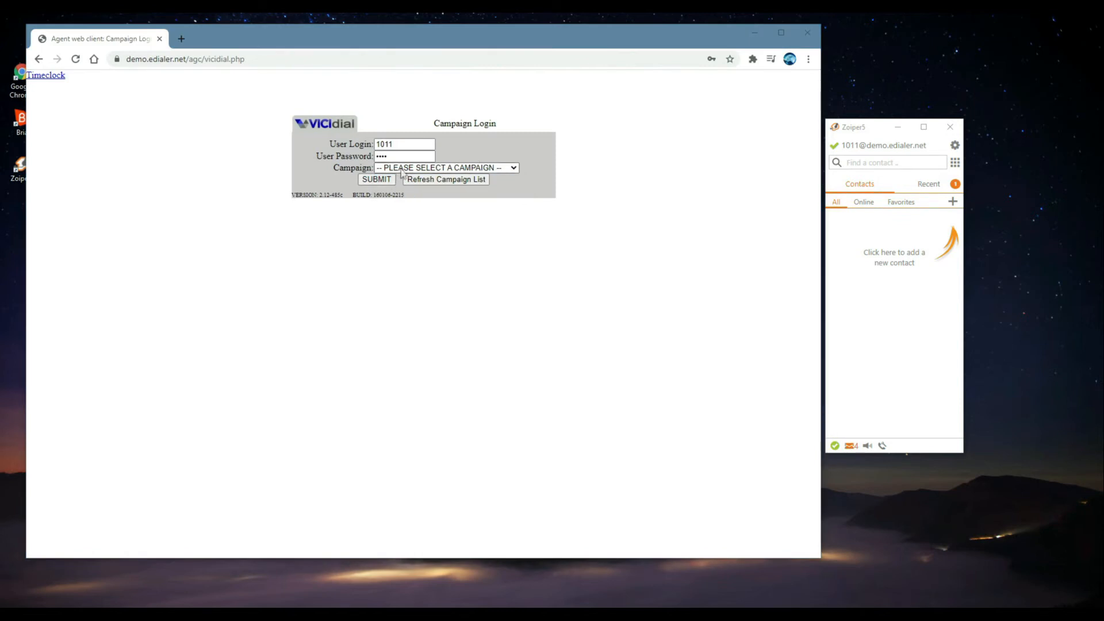
pyautogui.click(444, 168)
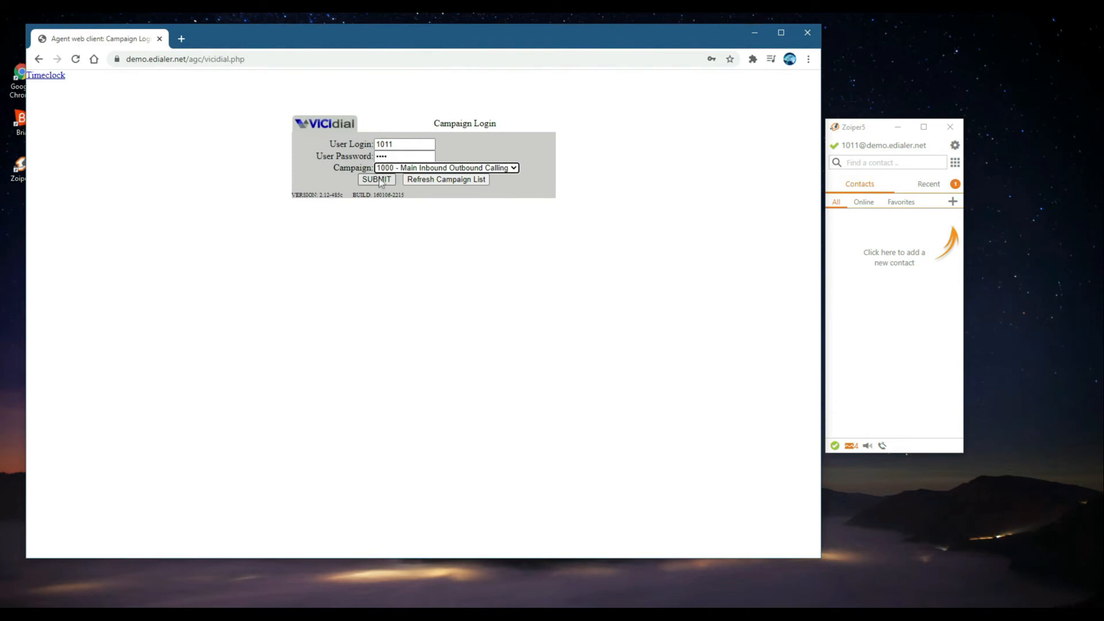
pyautogui.click(376, 179)
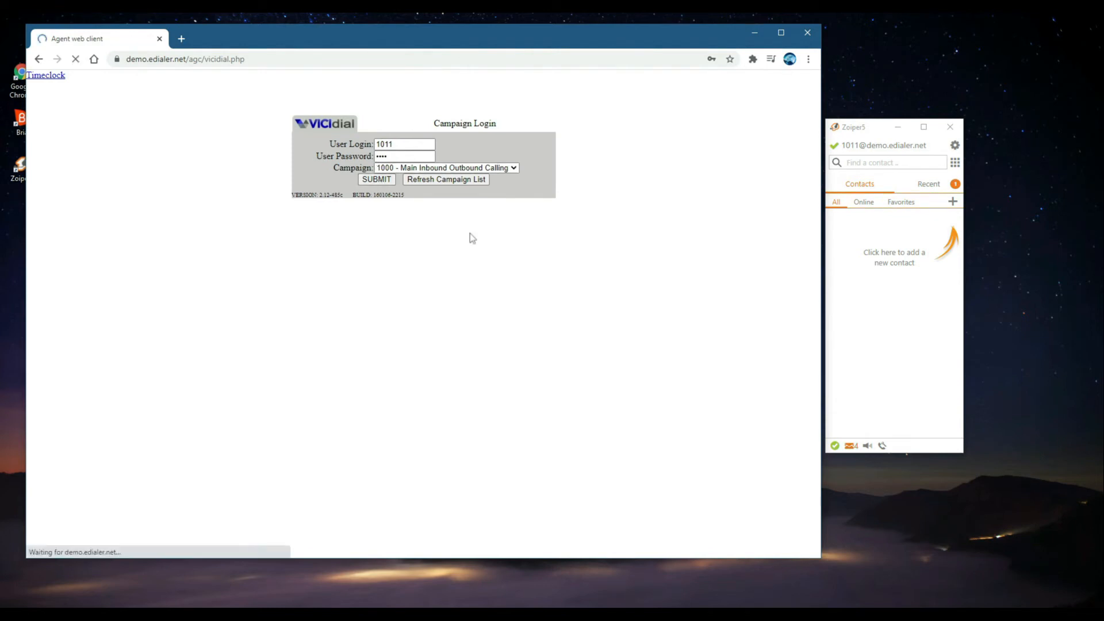
# Answer the incoming VICIdial call in Zoiper and dismiss the password breach warning.
pyautogui.click(376, 180)
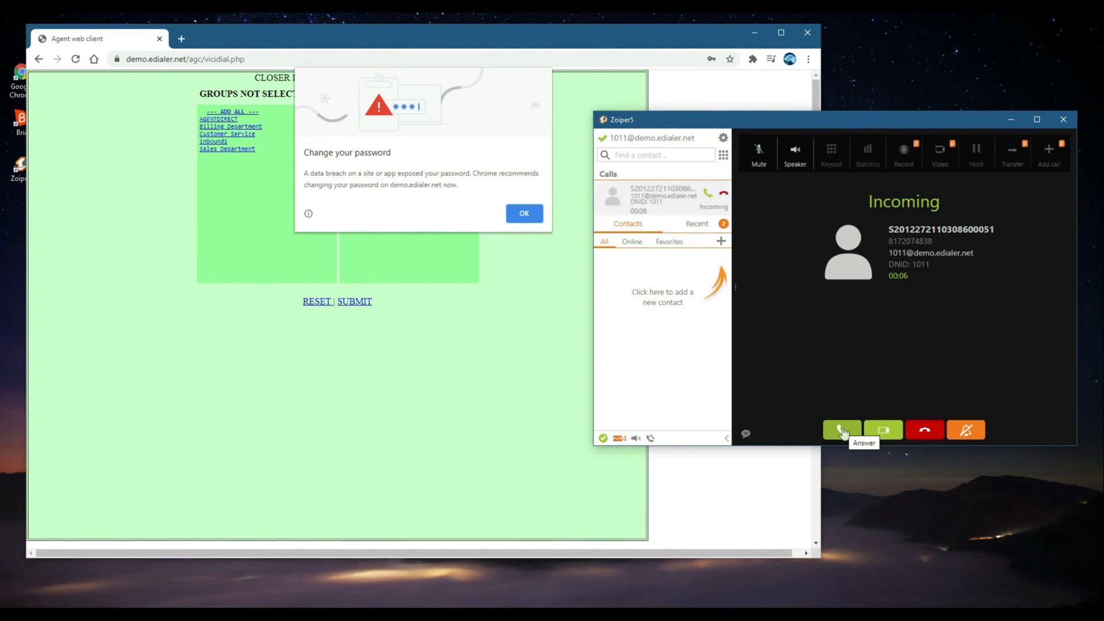
pyautogui.click(842, 429)
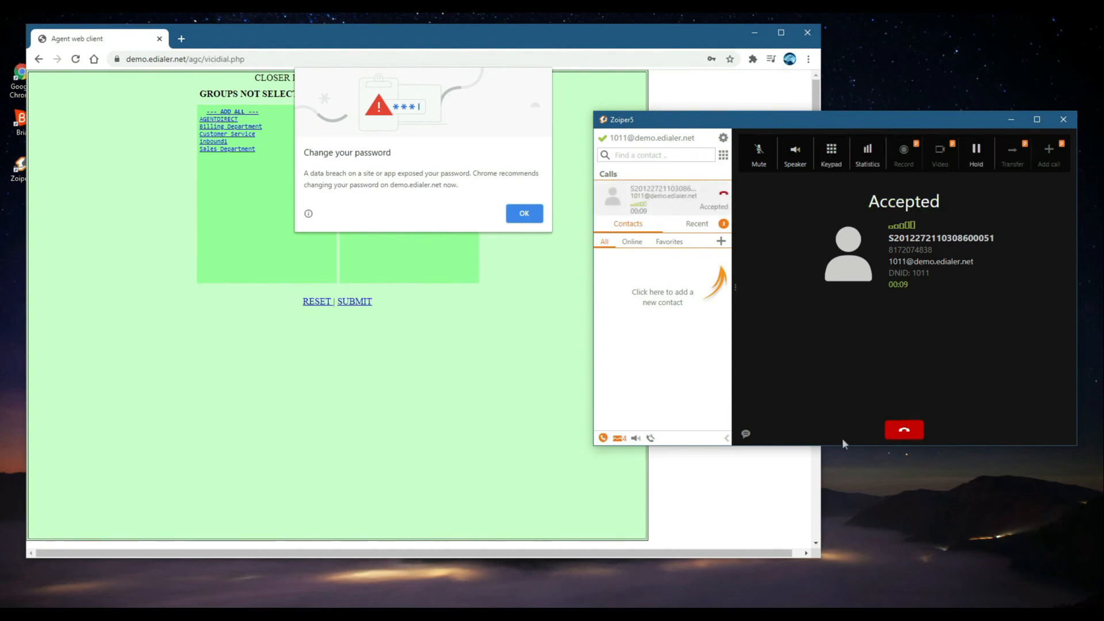
pyautogui.click(523, 213)
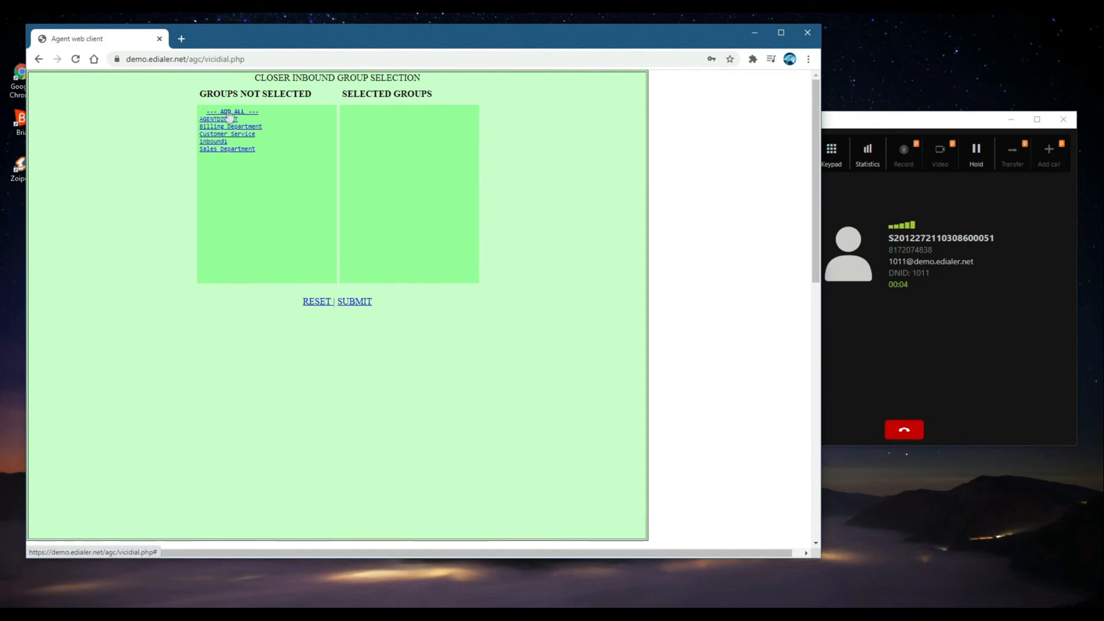
# Add all closer inbound groups to the selection and submit them.
pyautogui.click(231, 112)
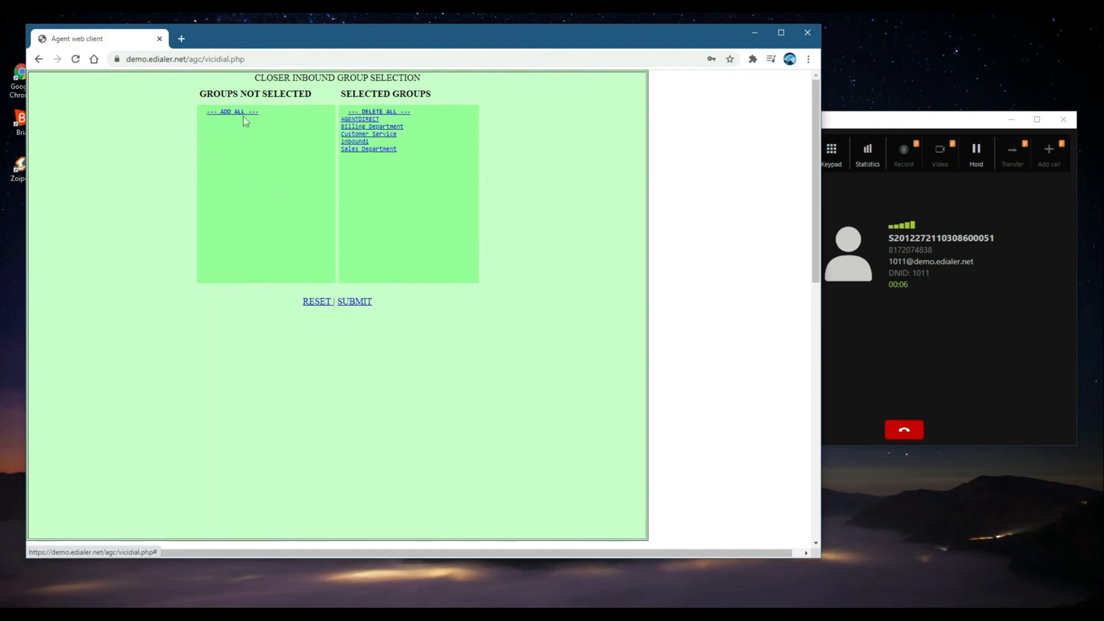
pyautogui.click(356, 301)
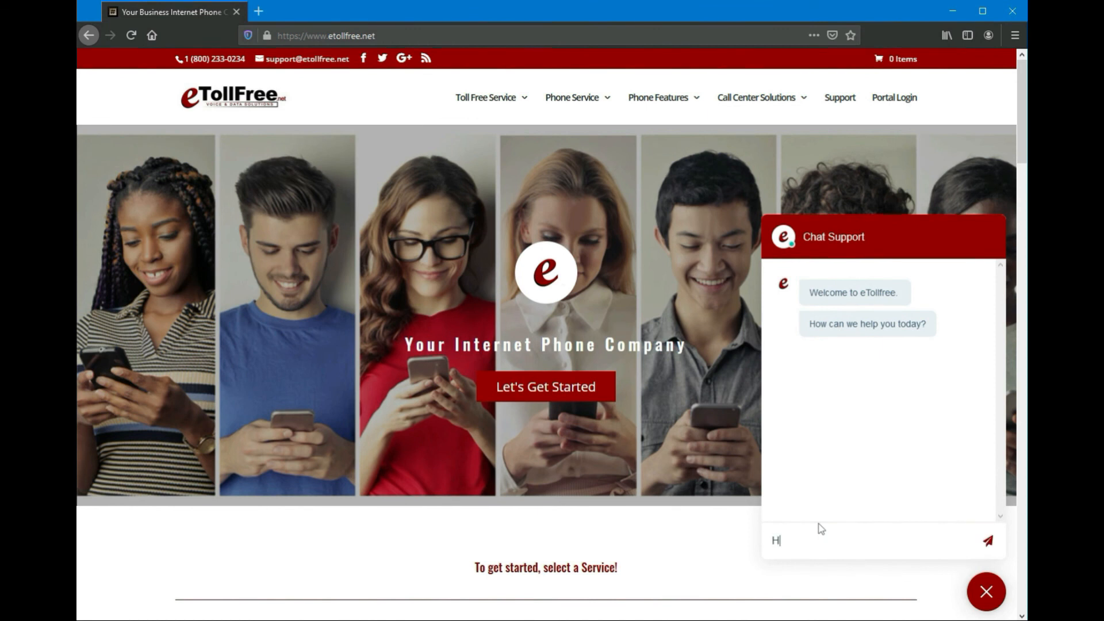
# Write 'Hello! I need h' in the eTollFree Chat Support message box.
pyautogui.write('ello! I need h')
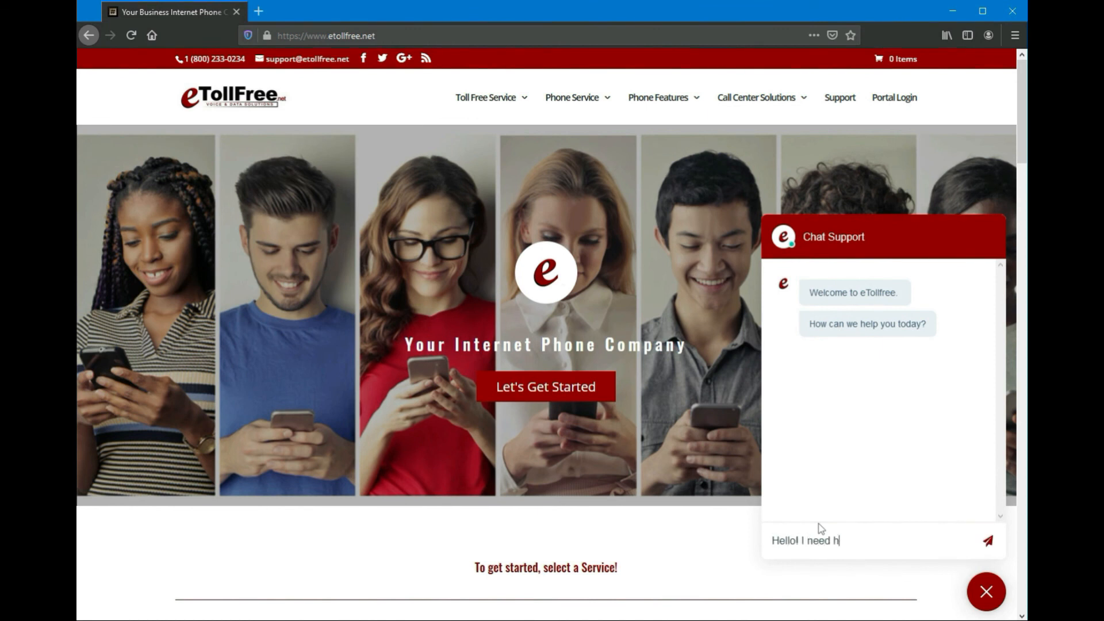